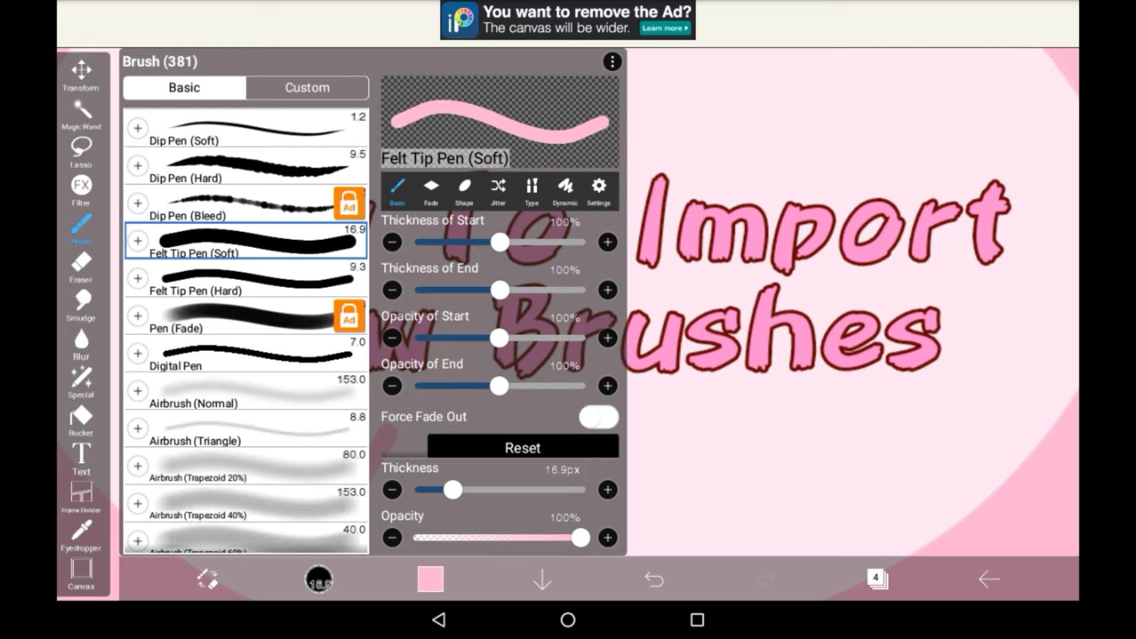
Select Digital Pen in the brush list and open the brush options menu
click(246, 358)
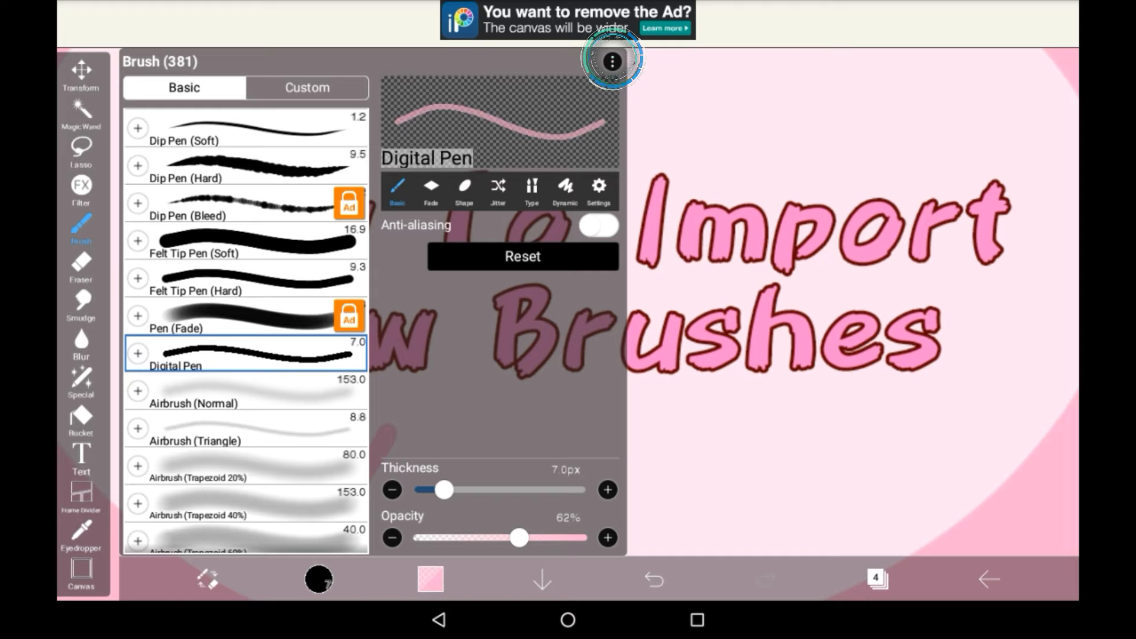
click(613, 62)
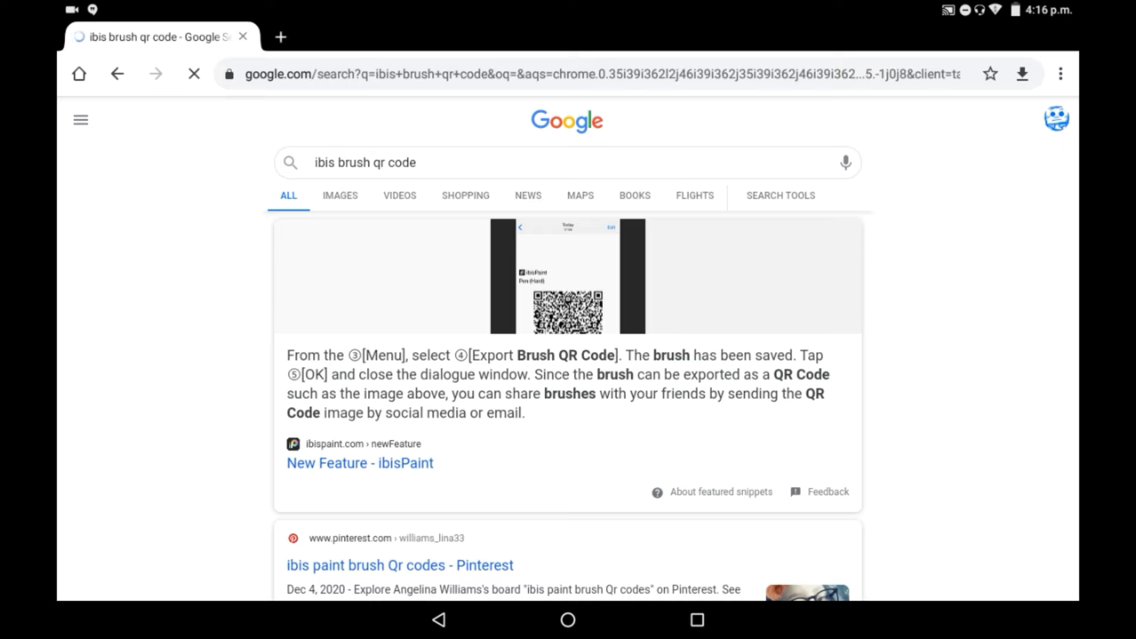
Switch the 'ibis brush qr code' search results to the Images tab
scroll(down, 3)
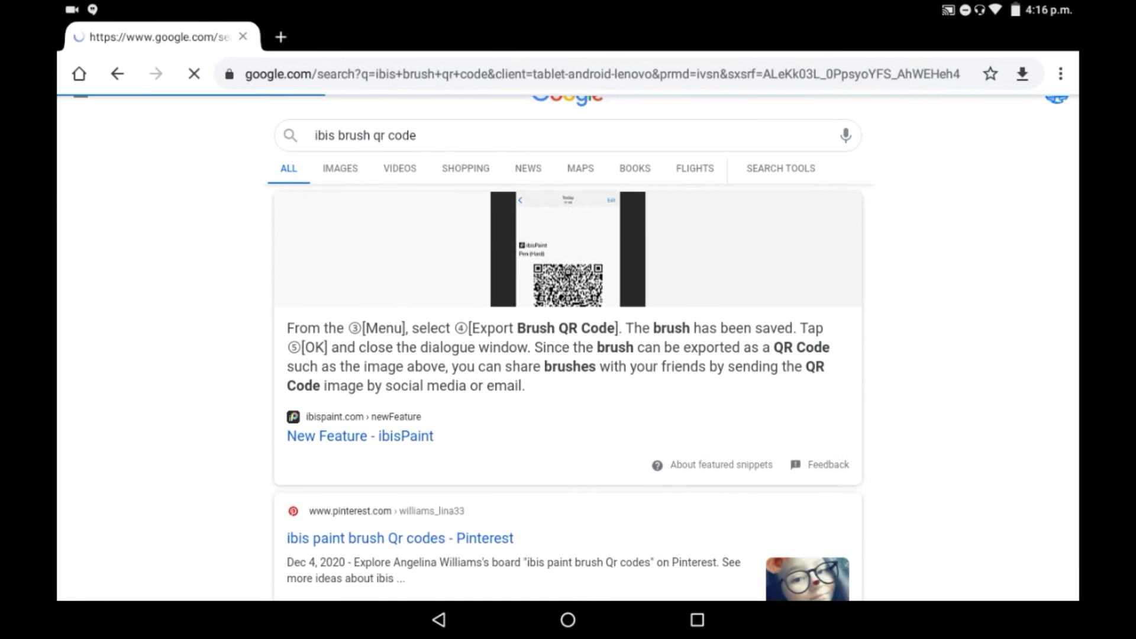
click(339, 168)
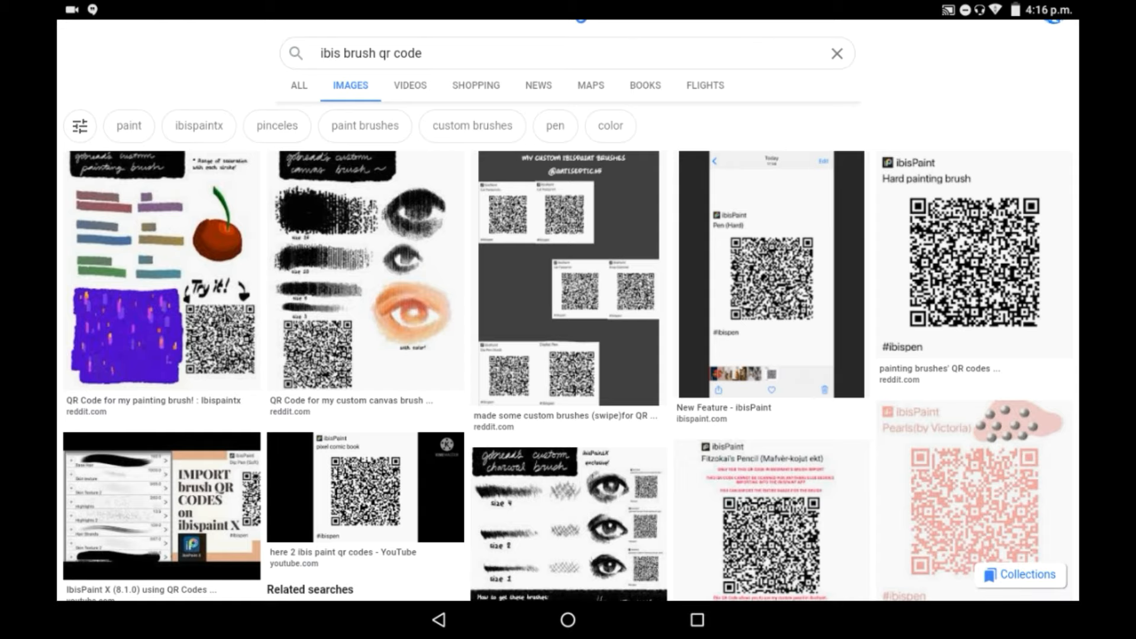
Open the first painting brush QR code result and download the image
click(161, 268)
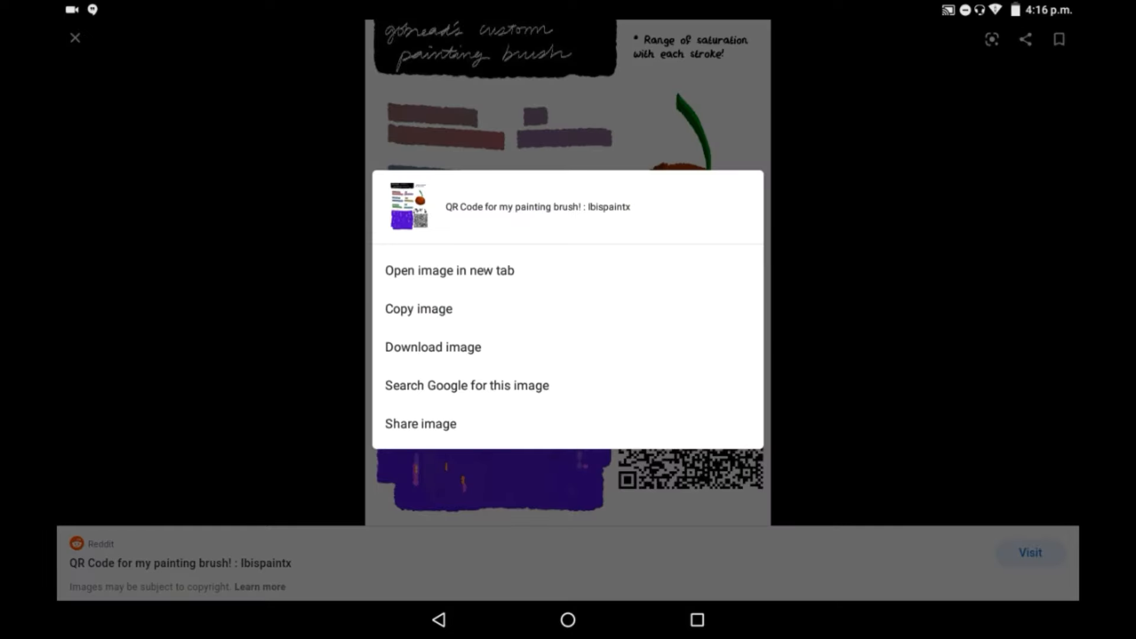
click(433, 347)
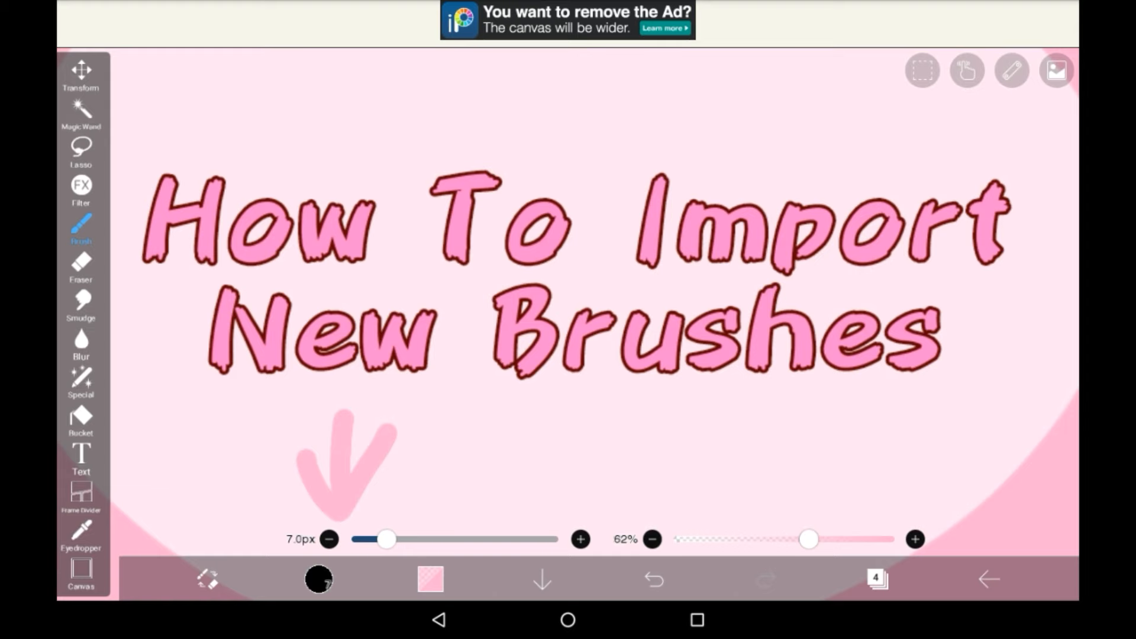
Reopen ibisPaint X's brush list, with Digital Pen still active
click(317, 579)
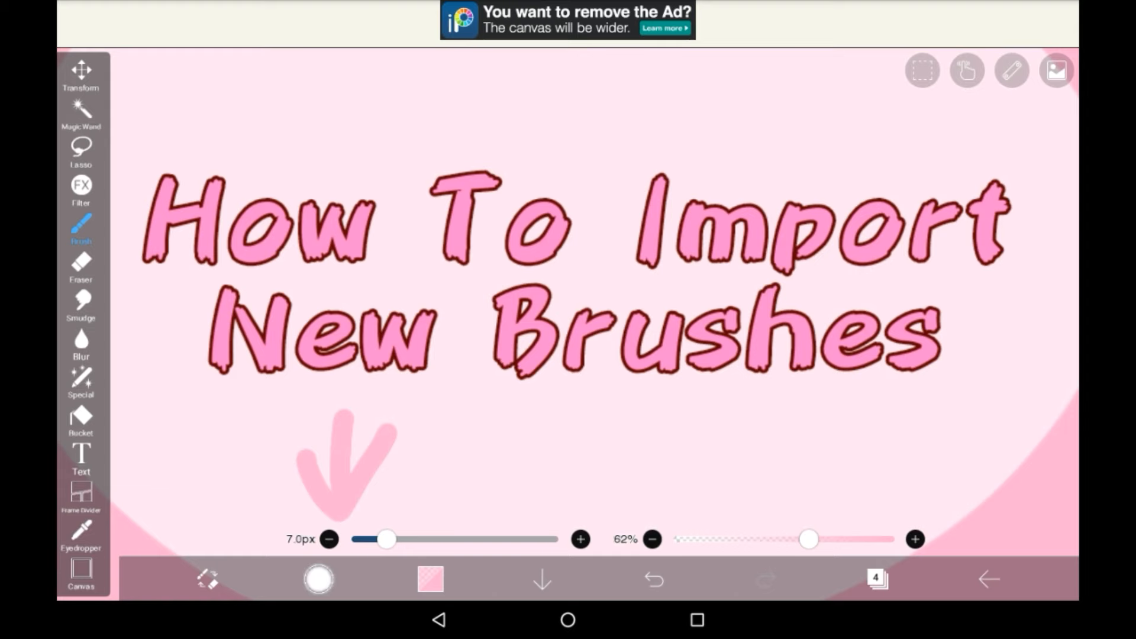
click(81, 226)
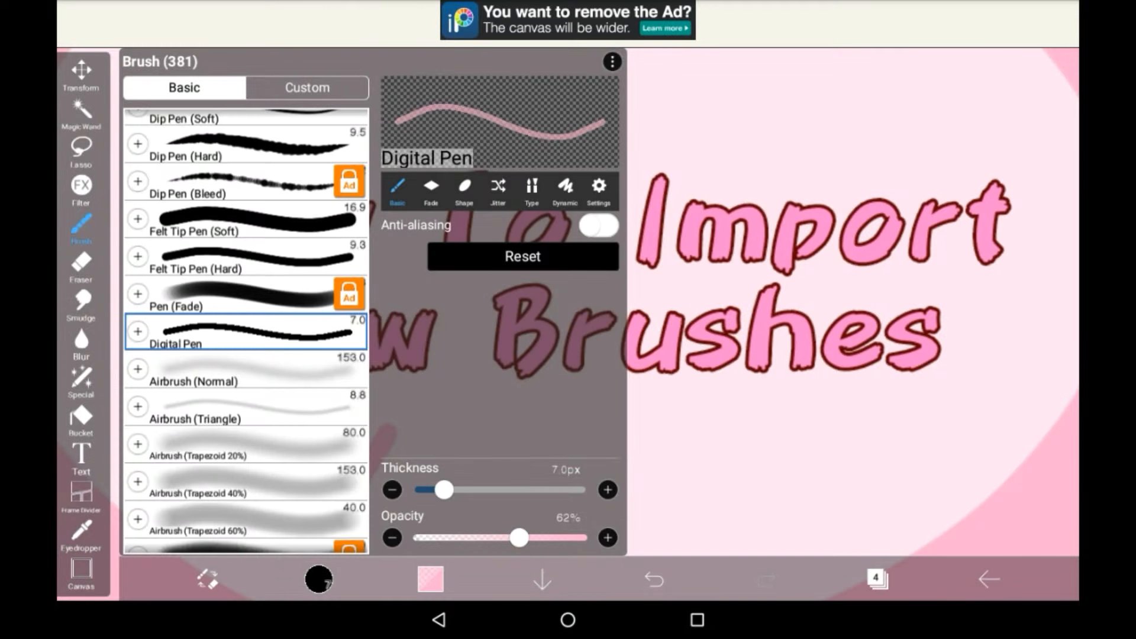
Import the gobread Painting Brush from the downloaded QR code image and confirm
click(613, 62)
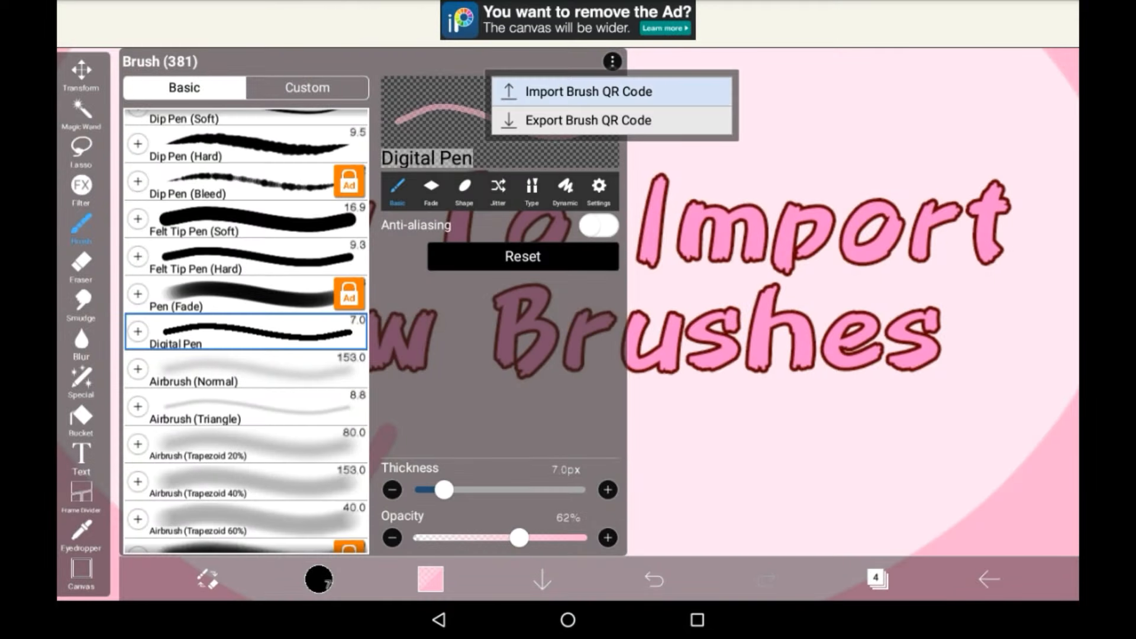
click(587, 91)
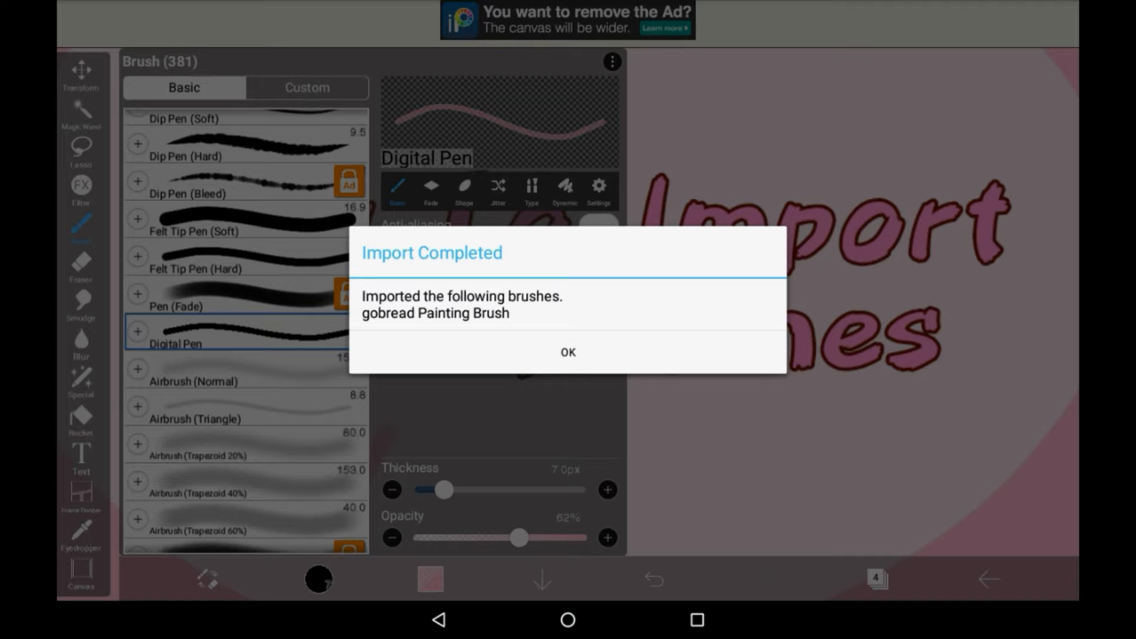
click(567, 352)
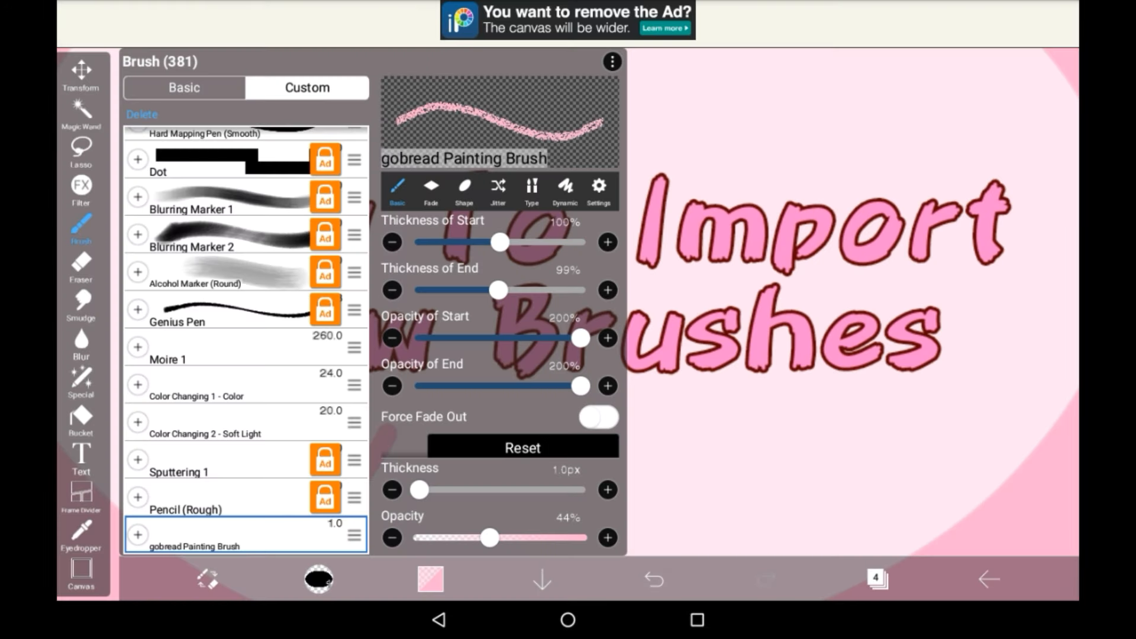
Scroll while testing the gobread Painting Brush on the canvas
scroll(down, 3)
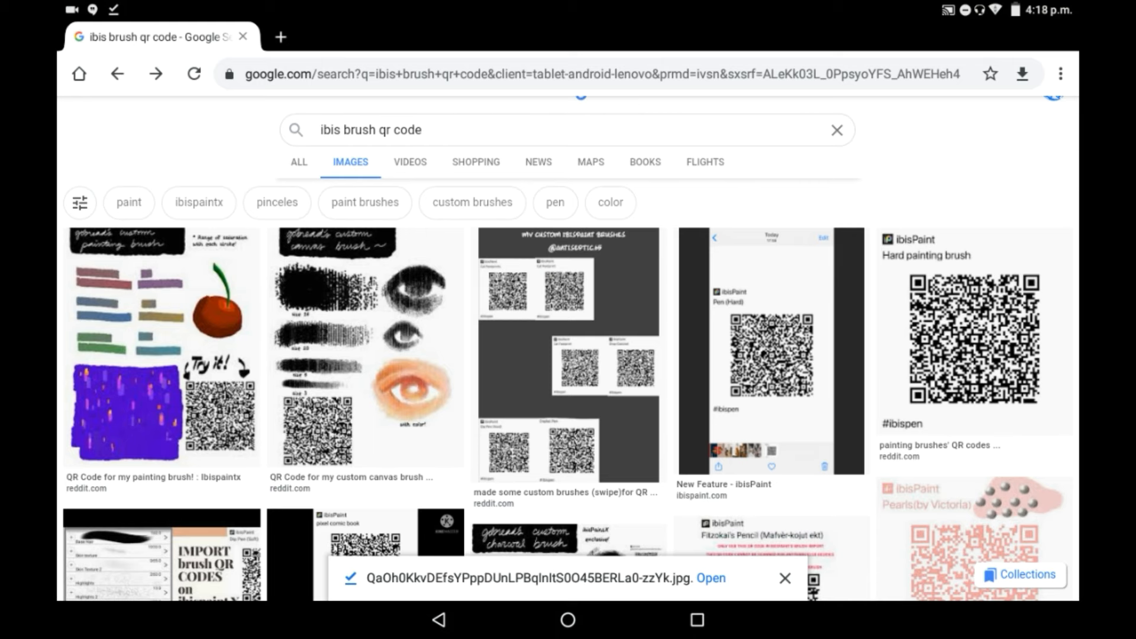
Scroll further down the image results and save the Cloud brush QR code
scroll(down, 3)
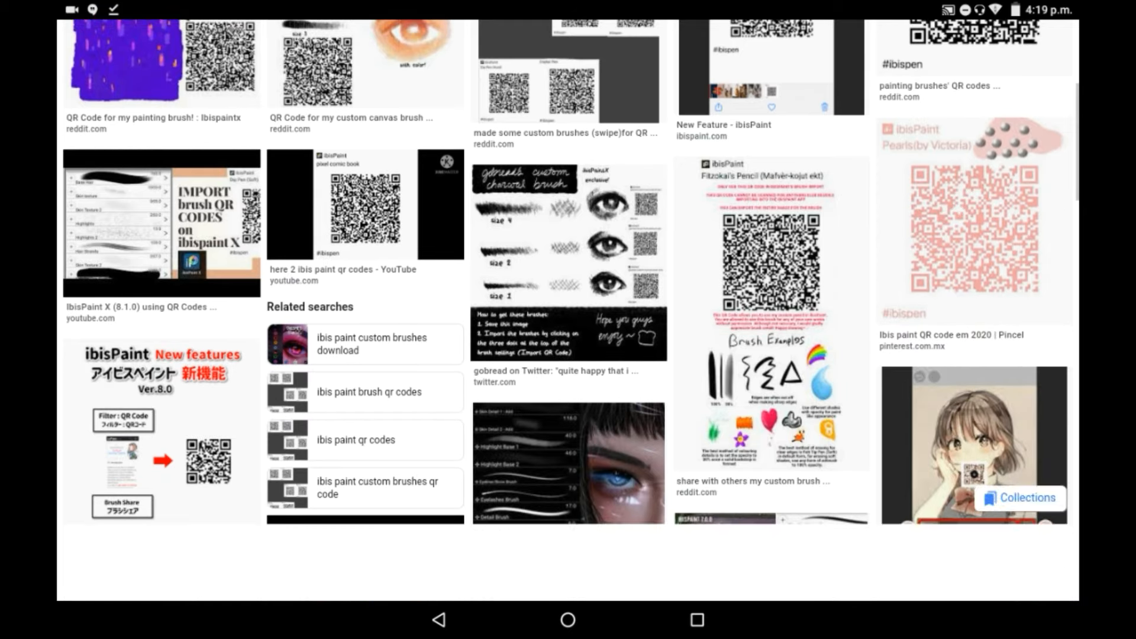
scroll(down, 3)
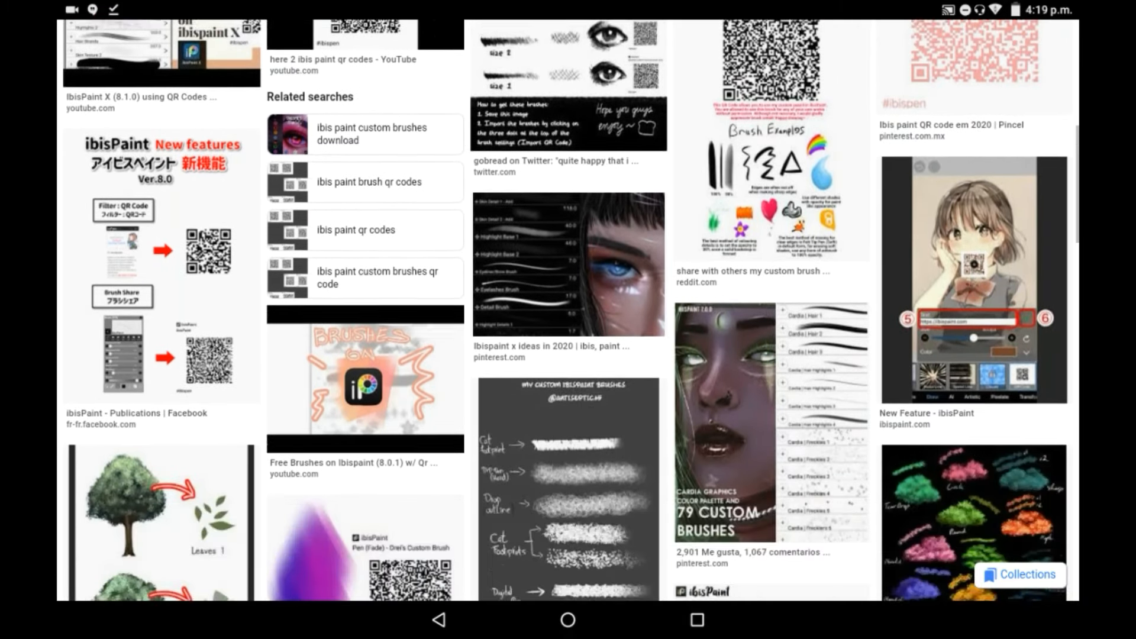
scroll(down, 3)
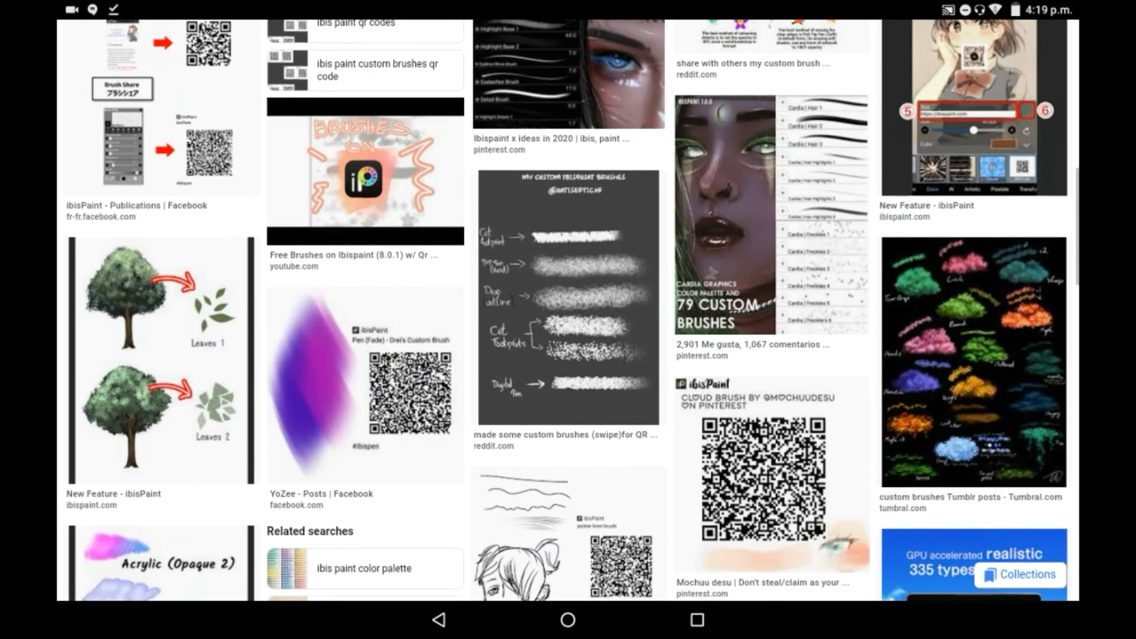
click(769, 476)
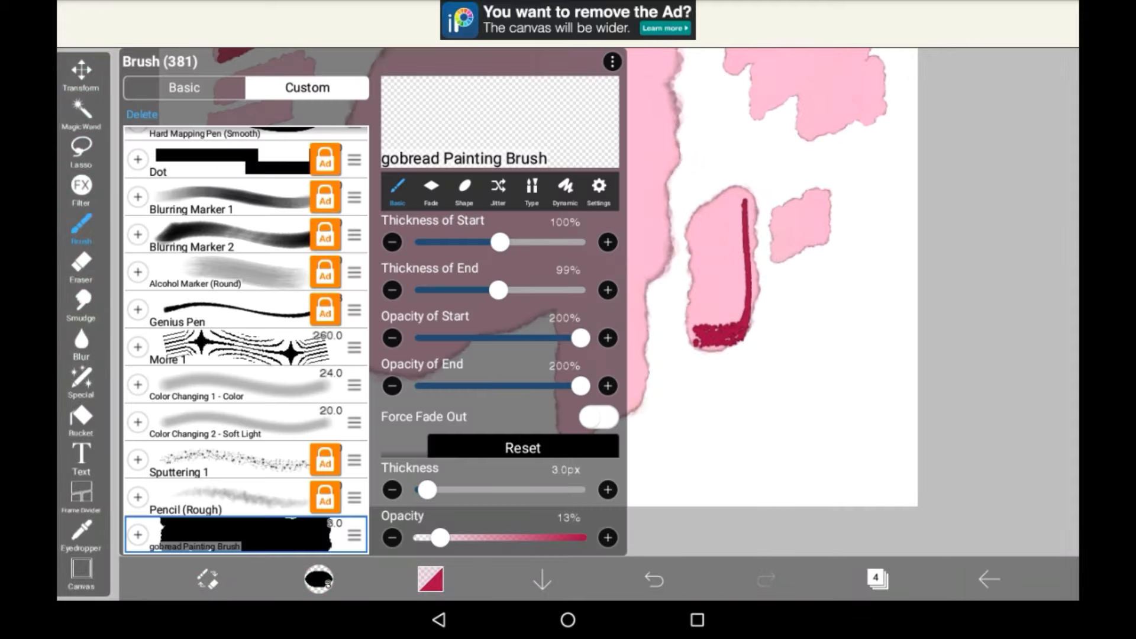
click(612, 61)
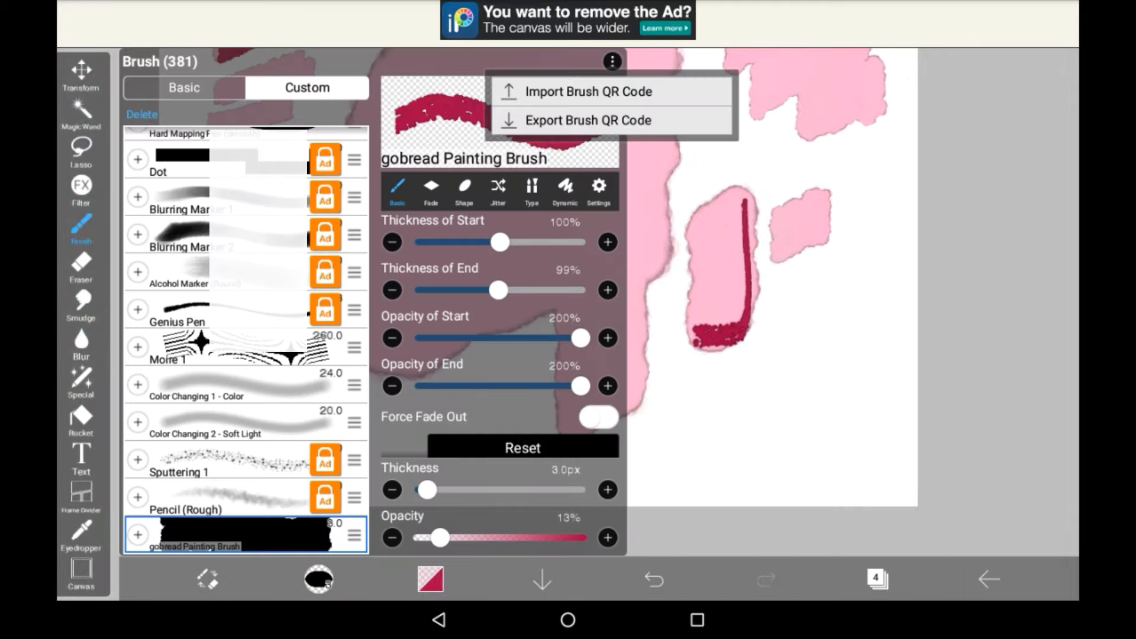
click(587, 91)
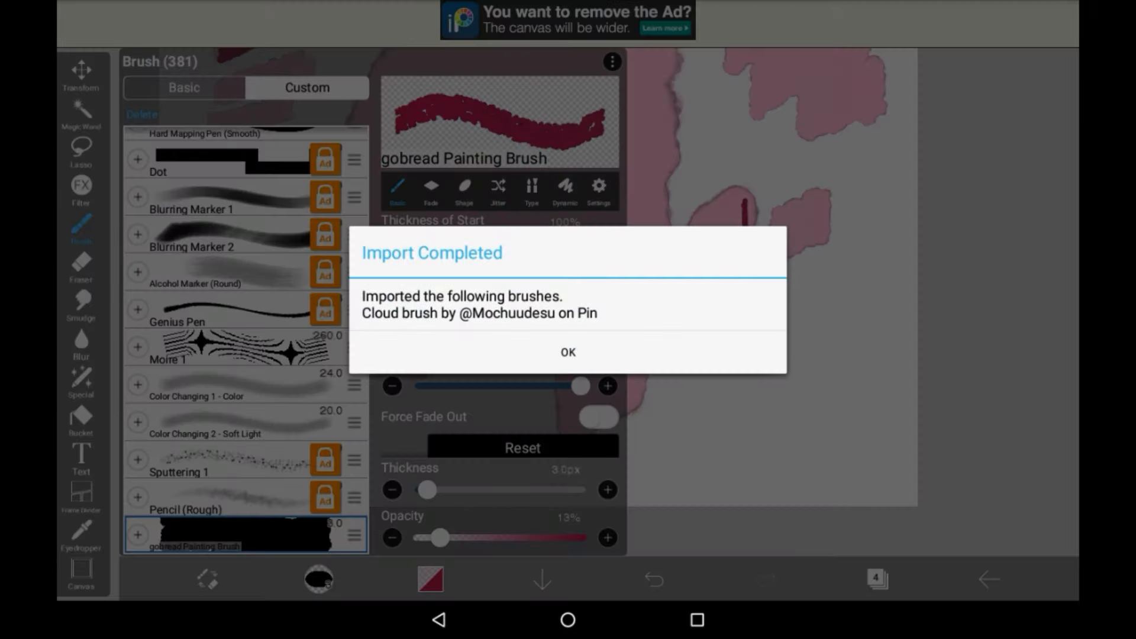
click(567, 354)
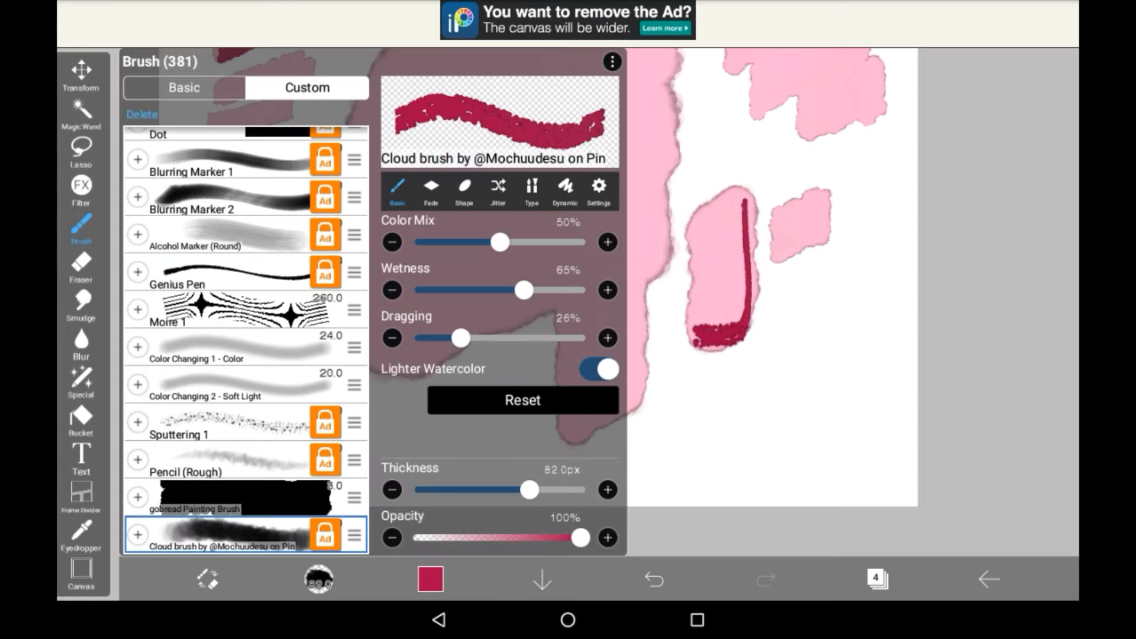